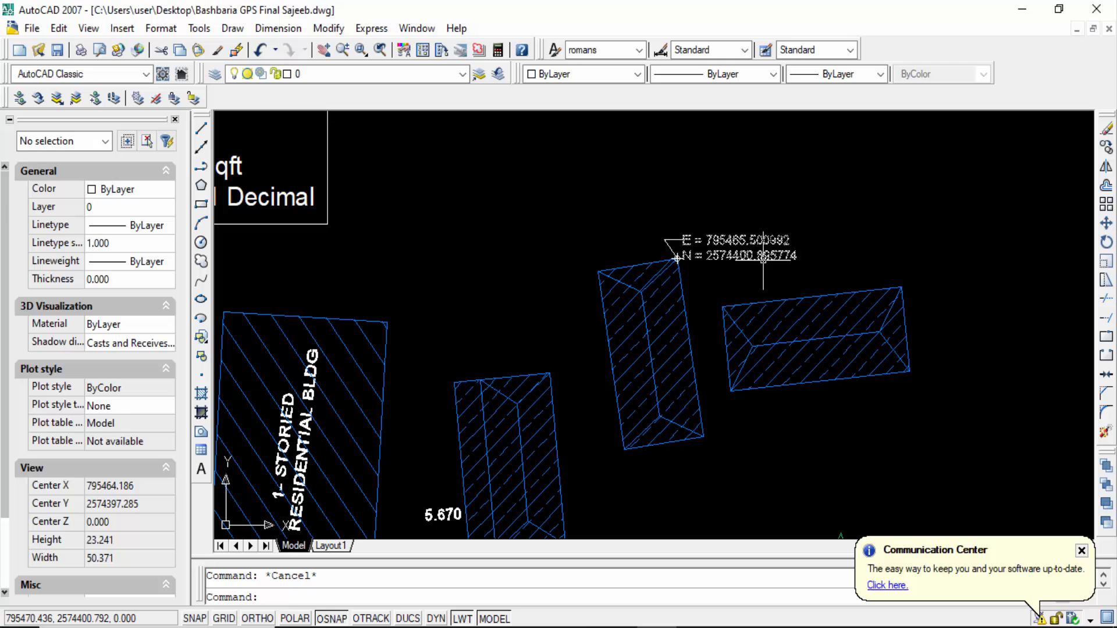
{"action": "mouse_move", "coordinate": [692, 374]}
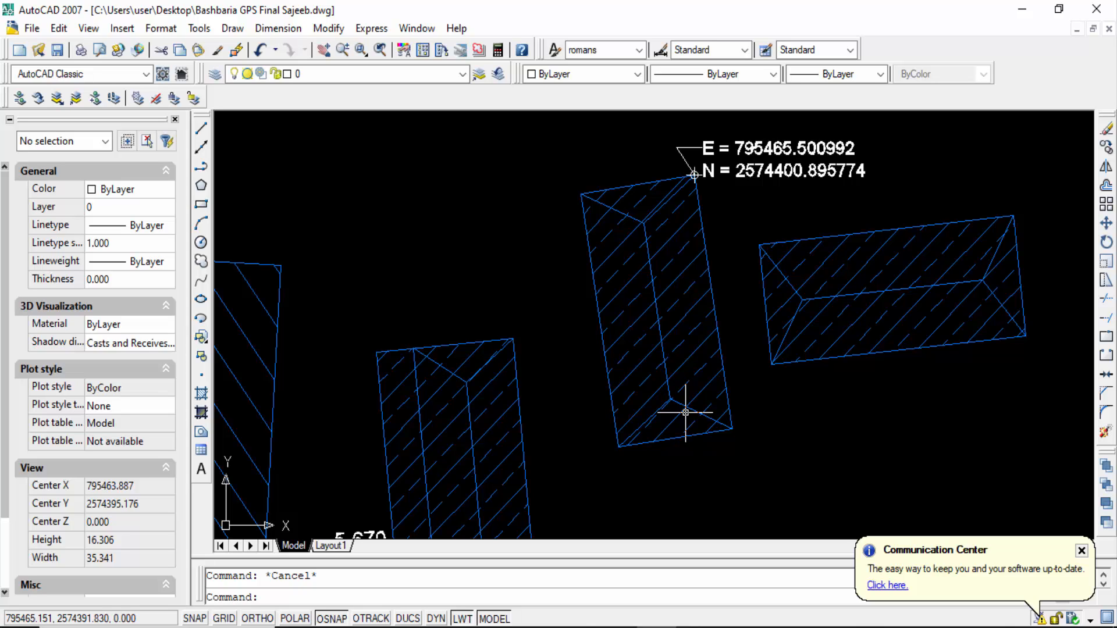
Step: Start UCS to place the origin at the building's lower corner, X axis along its long edge
{"action": "type", "text": "ucs"}
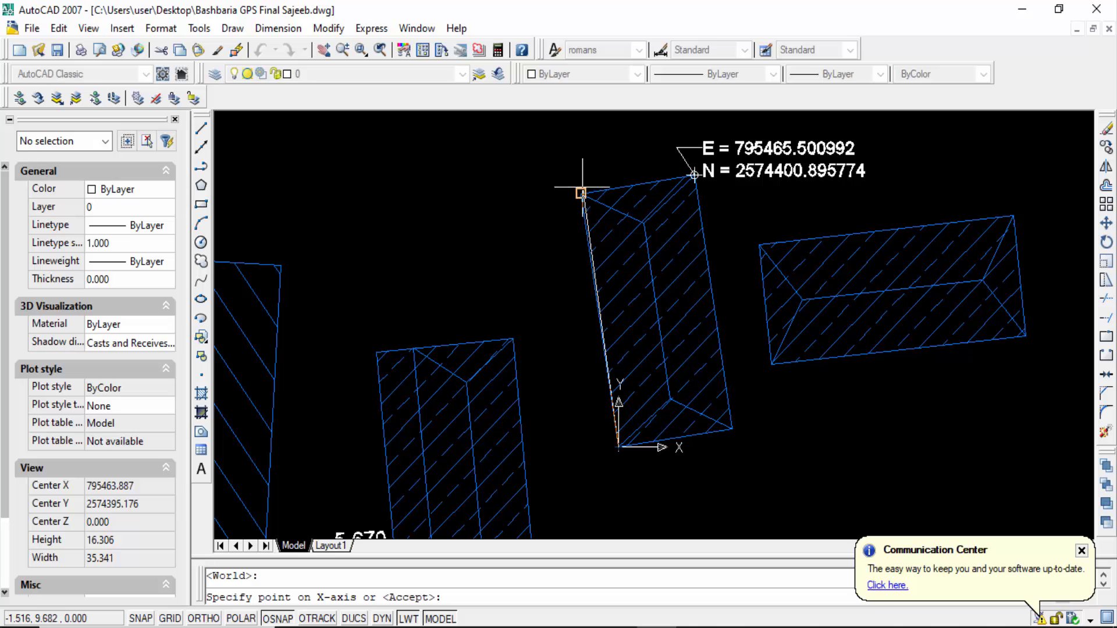
{"action": "mouse_move", "coordinate": [577, 194]}
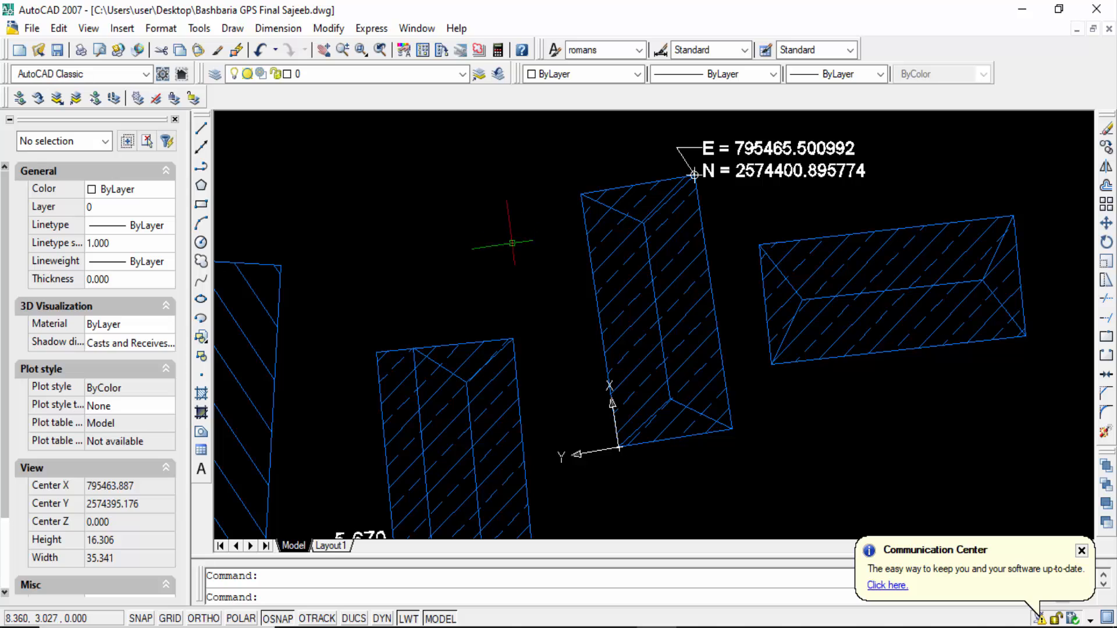
Step: Regenerate a PLAN view of the current UCS so the building sits square to the screen
{"action": "type", "text": "plan"}
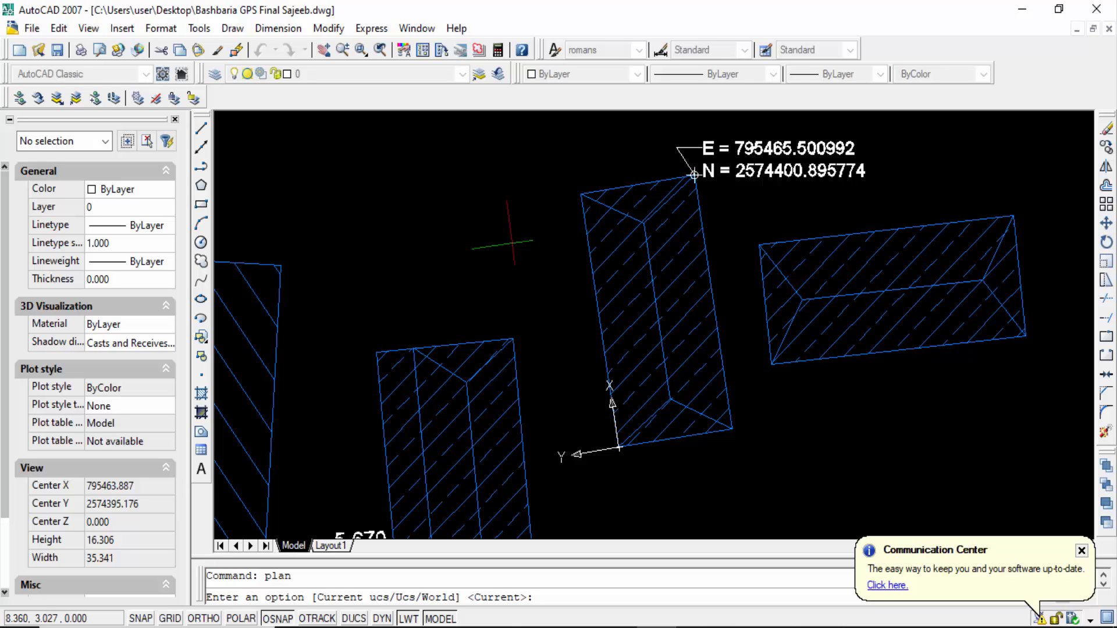
{"action": "key", "text": "Enter"}
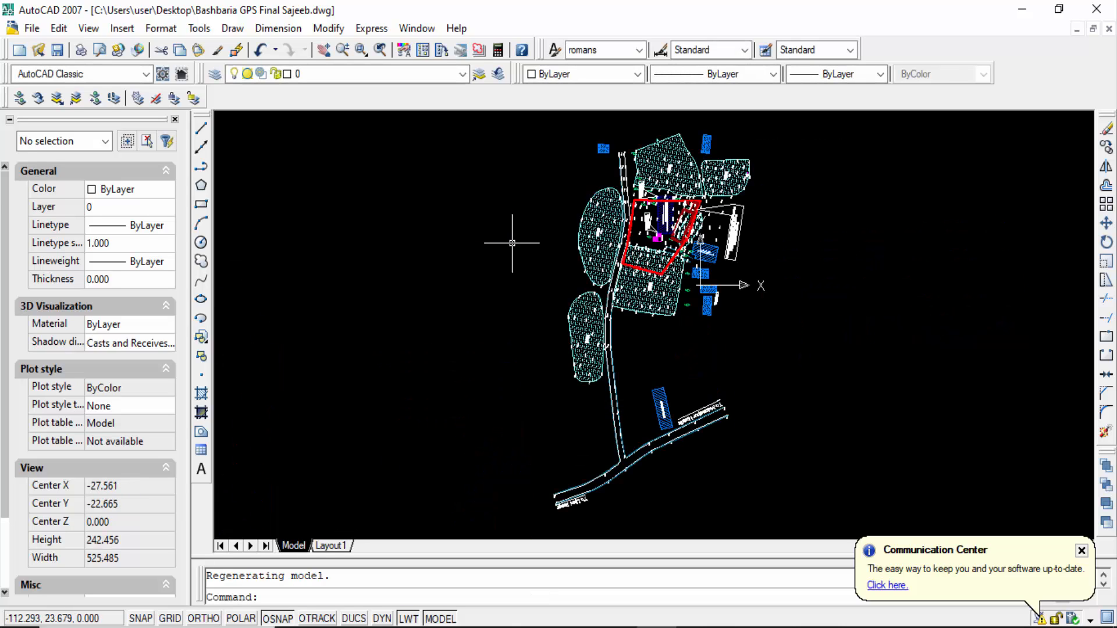
{"action": "mouse_move", "coordinate": [712, 255]}
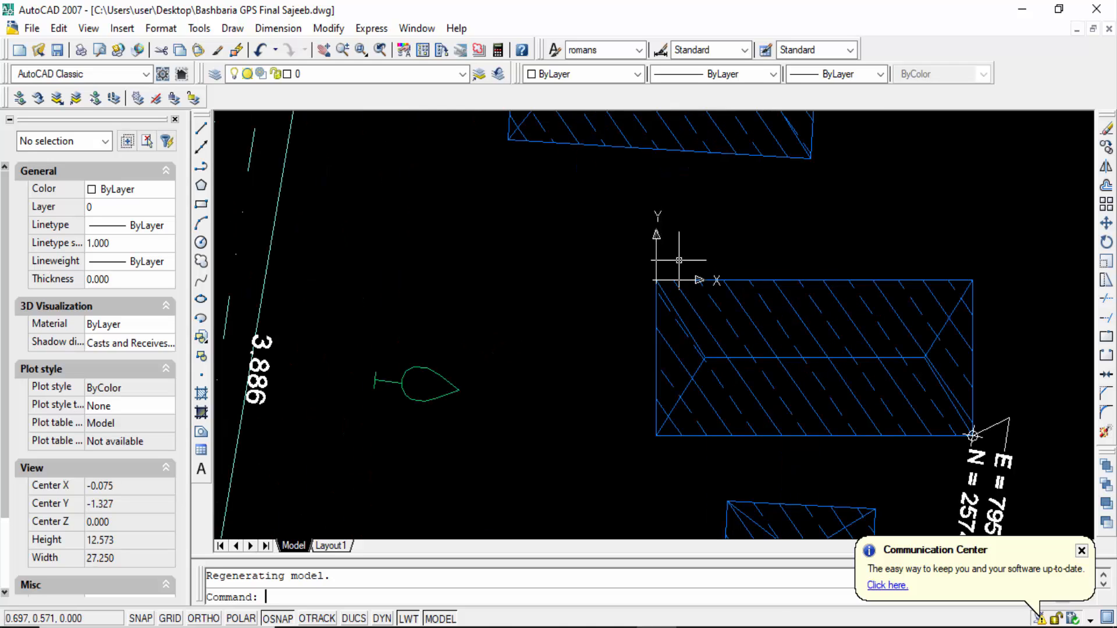
Step: Query the labelled building corner with ID, reporting X = 9.800, Y = -4.600, Z = 0.000
{"action": "type", "text": "id Specify point:"}
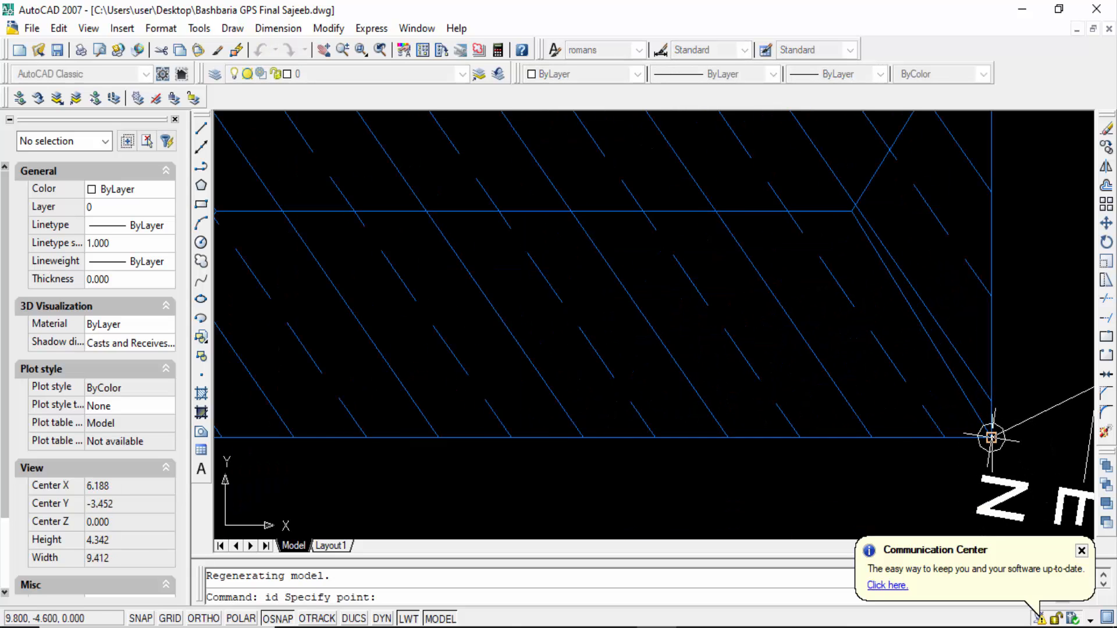
{"action": "mouse_move", "coordinate": [989, 435]}
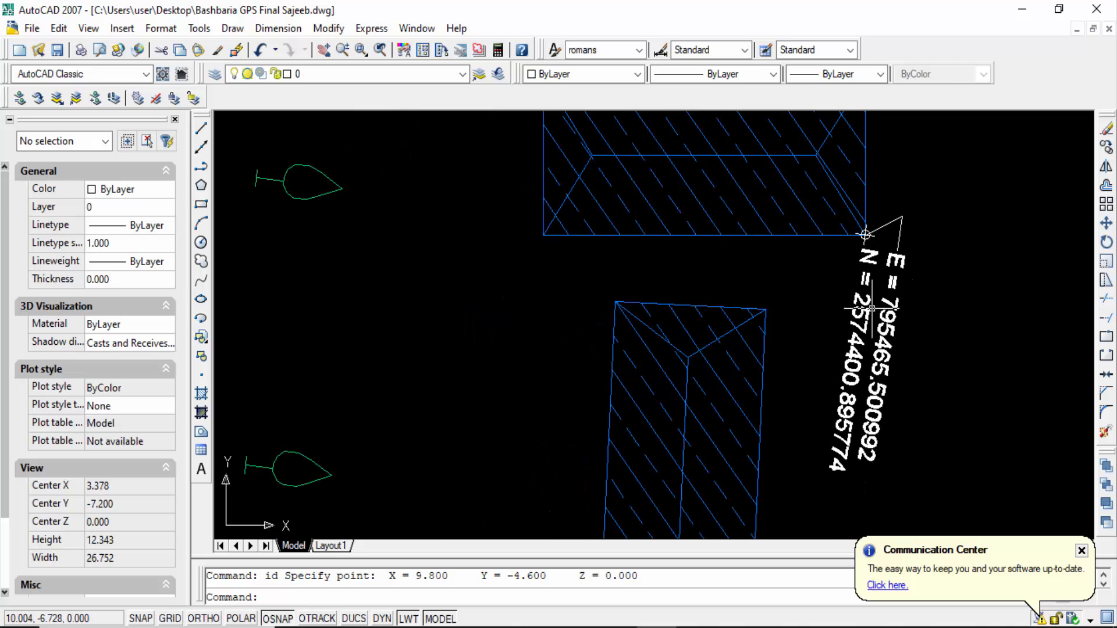
{"action": "key", "text": "Escape"}
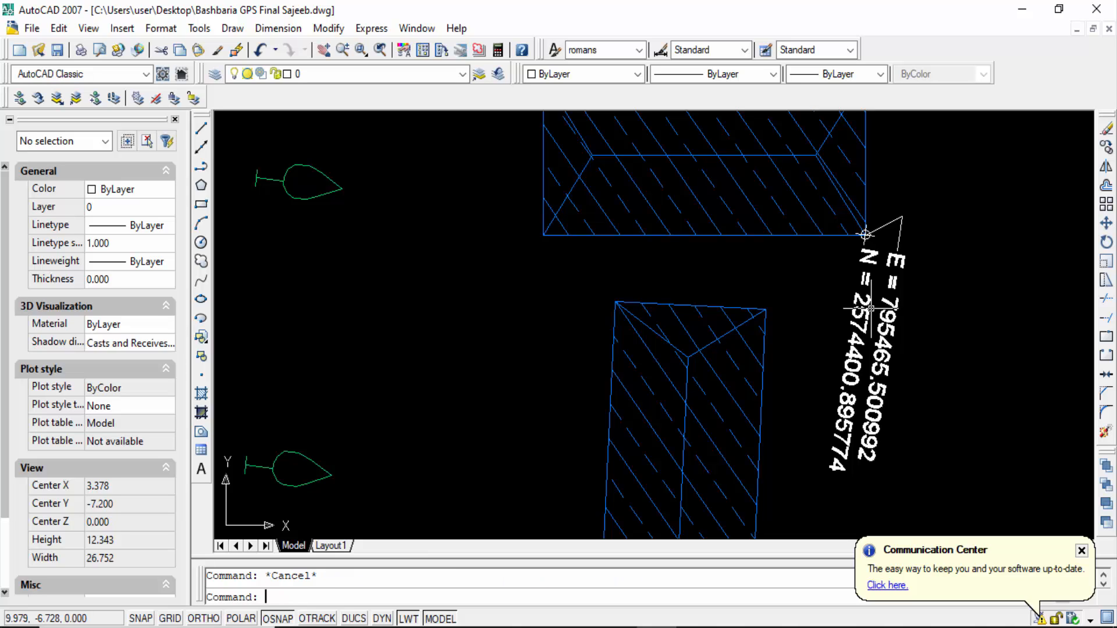
Step: Start UCS again to restore the World coordinate system while keeping the rotated view
{"action": "type", "text": "u"}
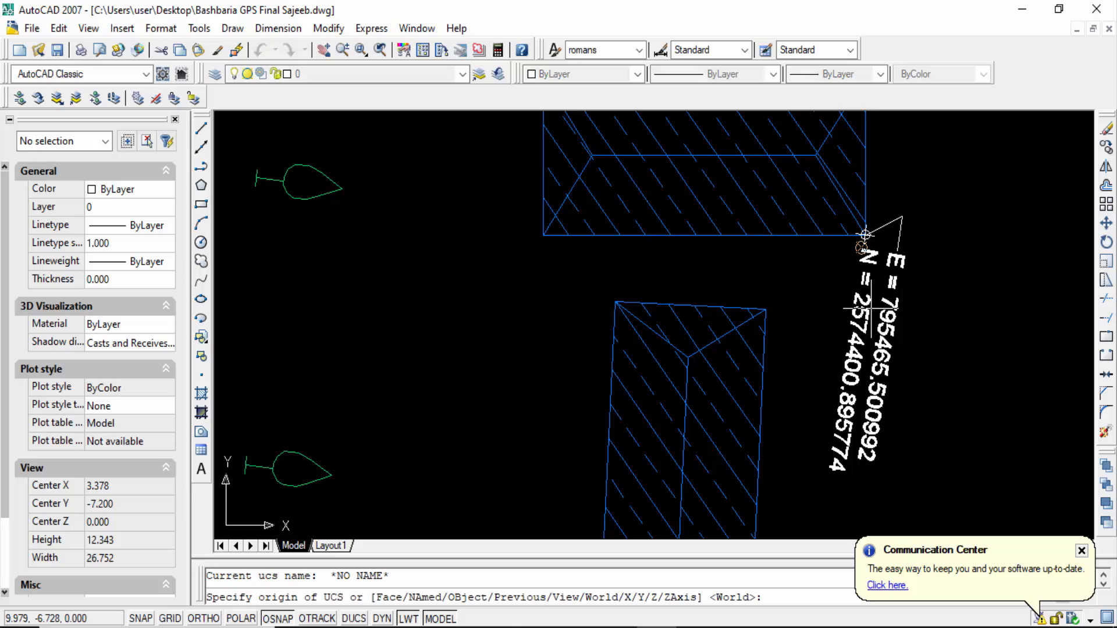
{"action": "mouse_move", "coordinate": [865, 237]}
{"action": "type", "text": "id"}
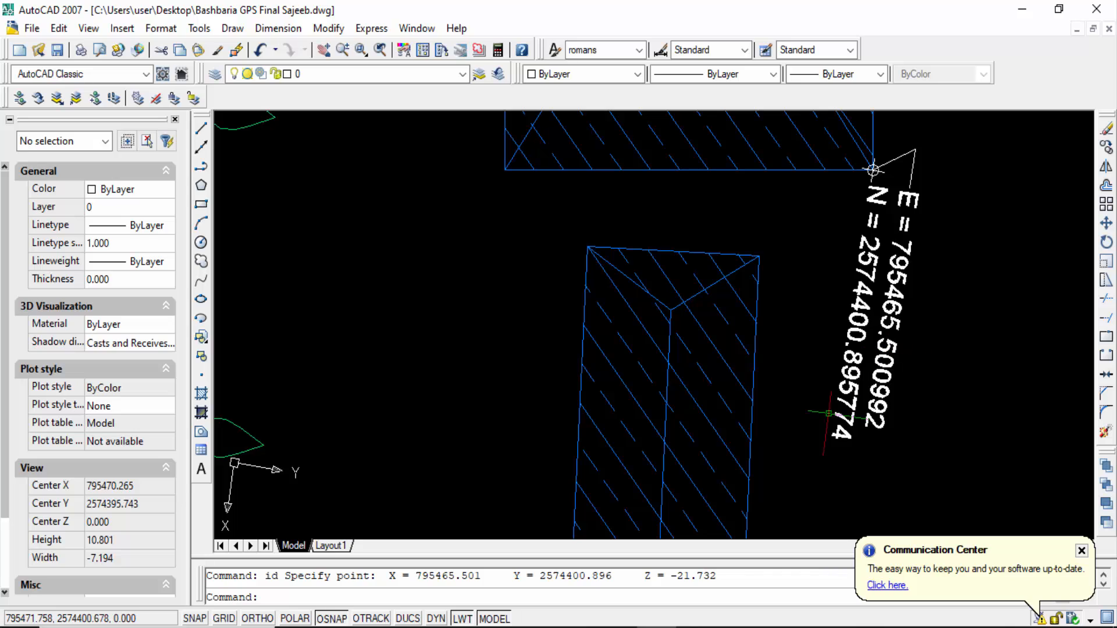
{"action": "mouse_move", "coordinate": [771, 487]}
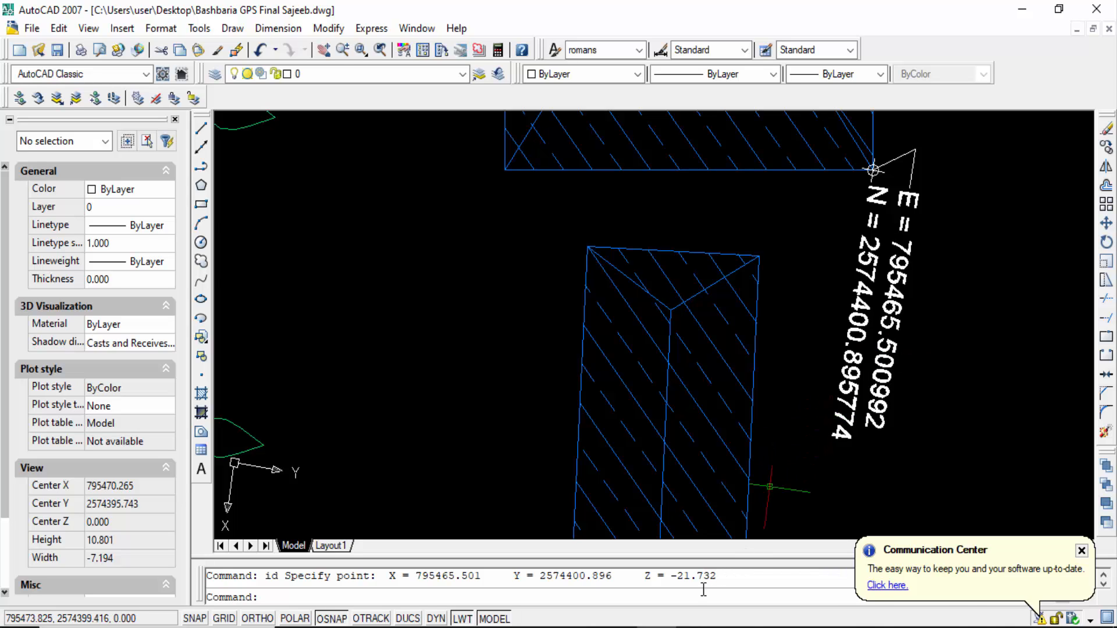